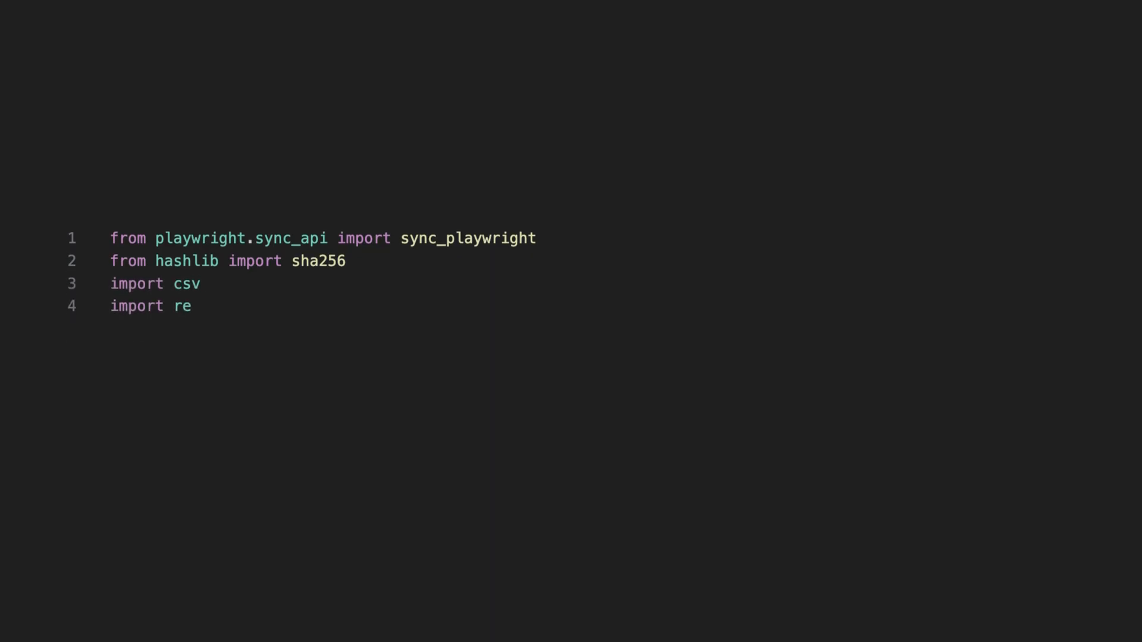
- Add test_proxy_with_playwright() with a proxy_config dict that launches visible Firefox through the proxy
text(def test_proxy_with_playwright():)
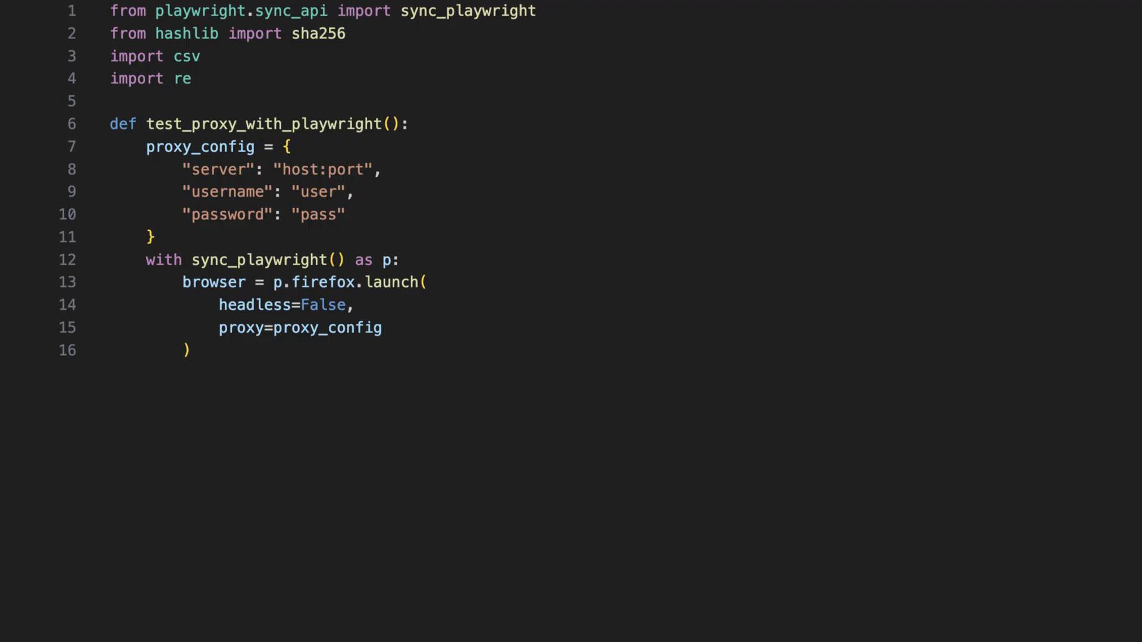
- Create an English context and page, set query 'starbucks london', 20 reviews, then load Google Maps
scroll(down, 3)
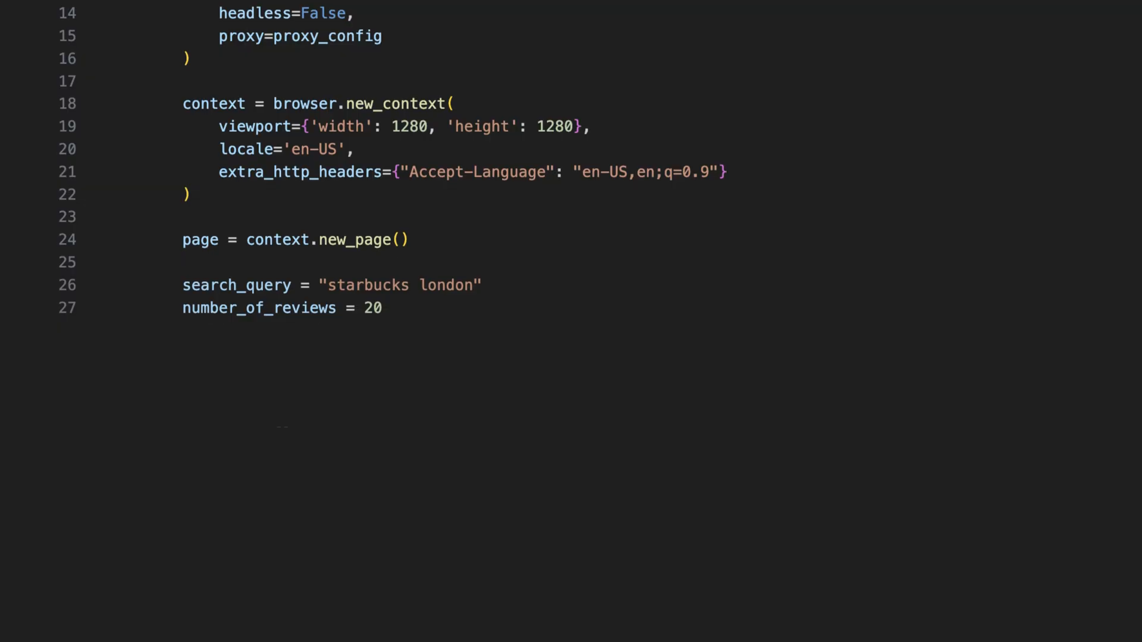
double_click(368, 285)
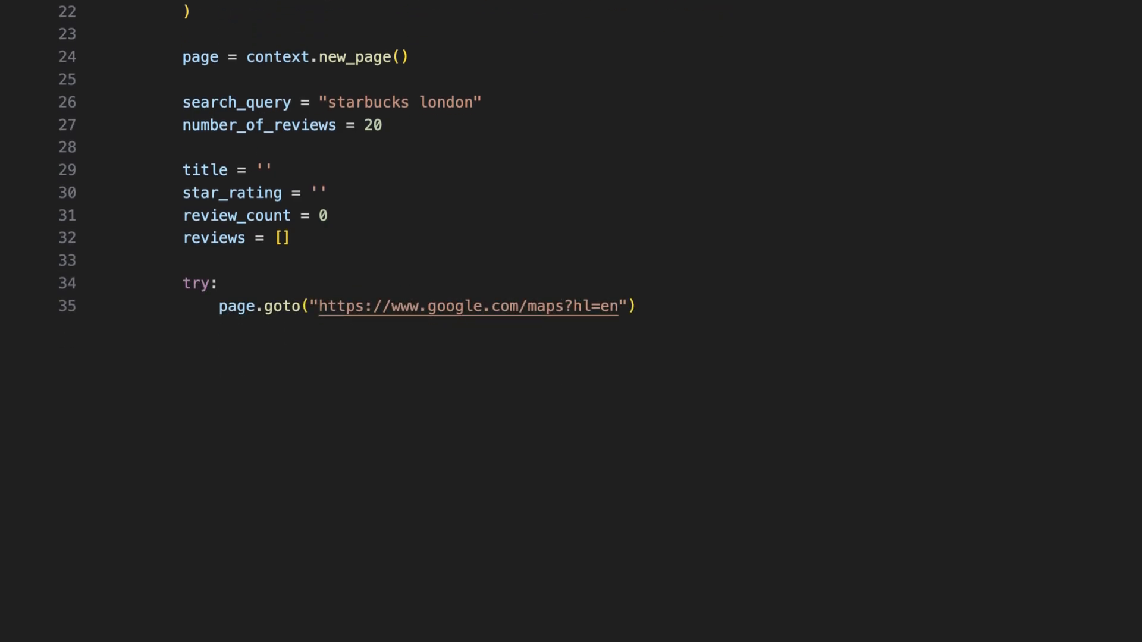
- Code consent dismissal, search_bar fill with Enter, first-result click, title read, and Reviews button click
double_click(590, 306)
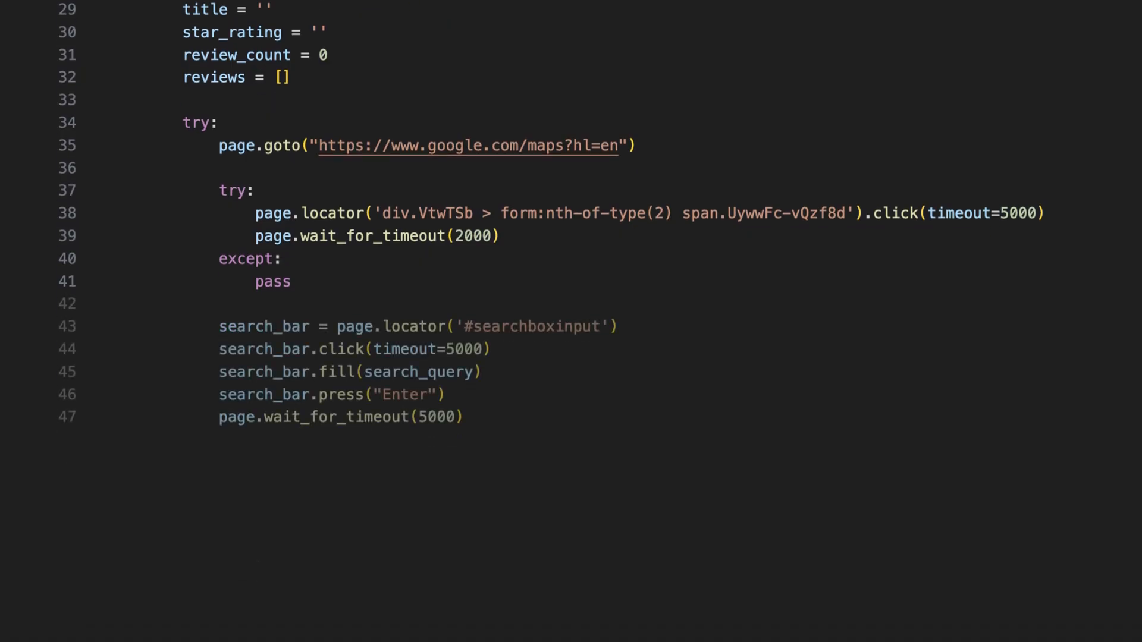
scroll(down, 3)
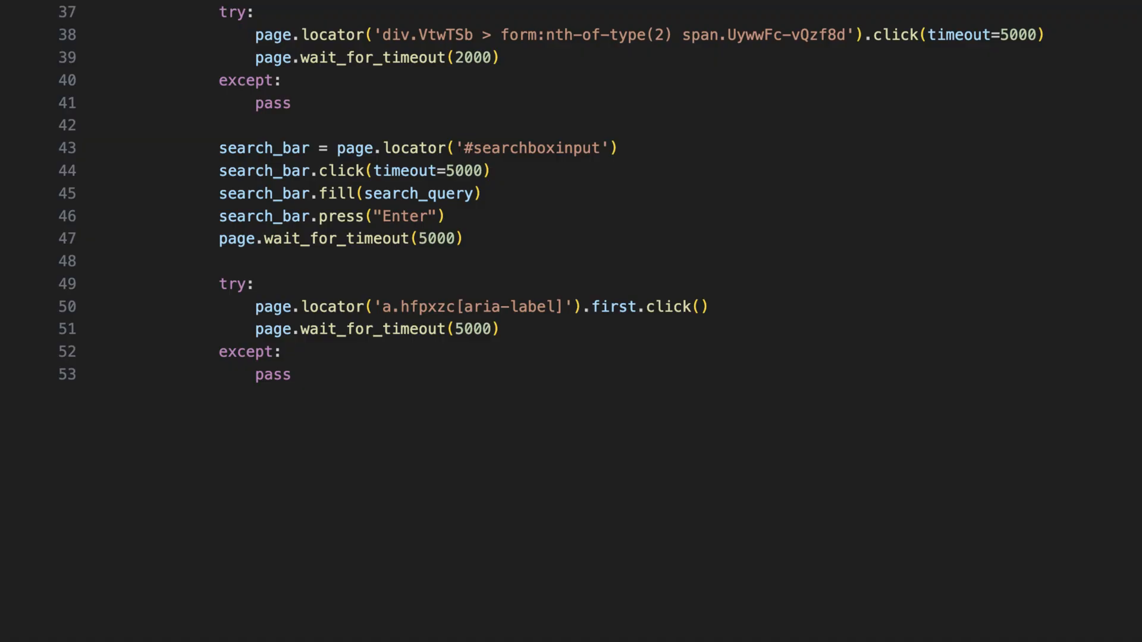
scroll(down, 3)
text(title = page.locator('h1.DUwDvf.lfPIob').inner_text(timeout=5000))
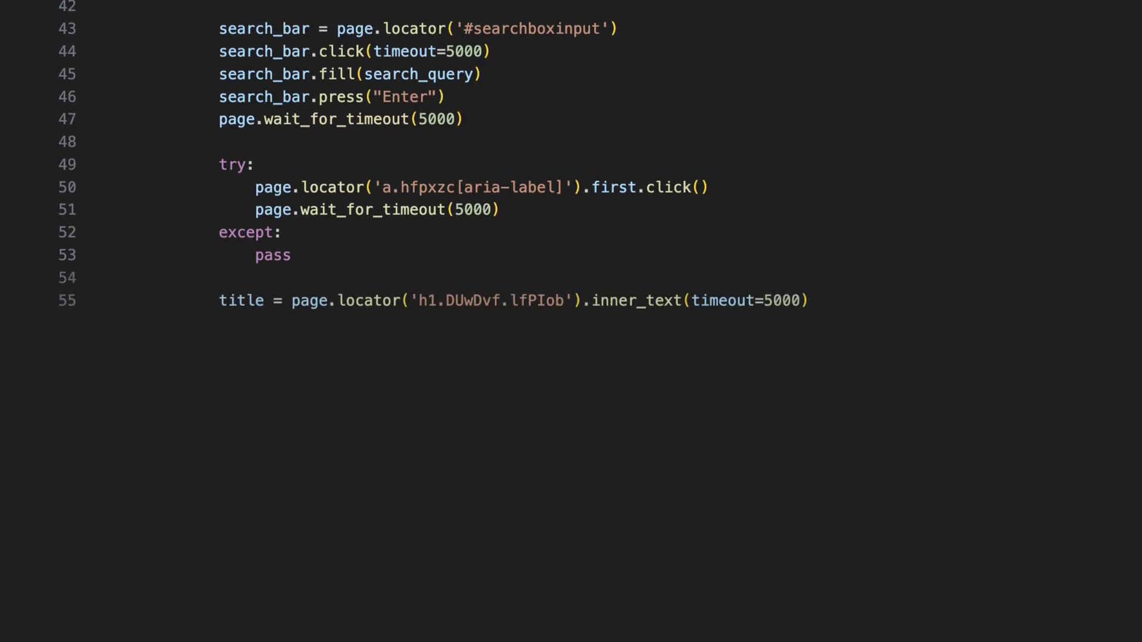
scroll(down, 3)
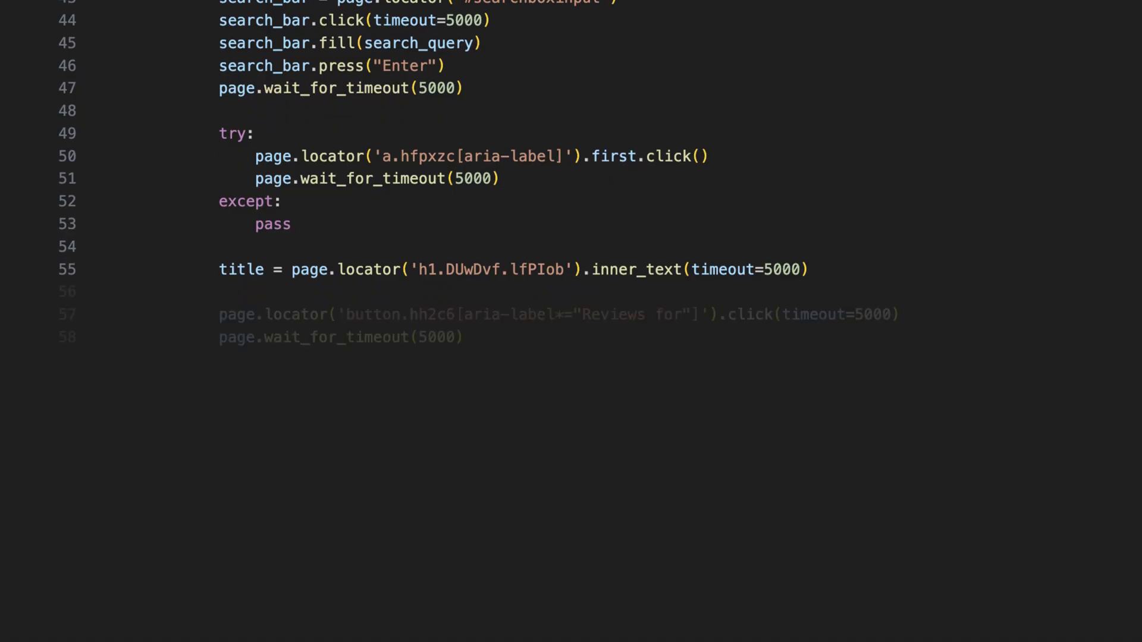
scroll(down, 3)
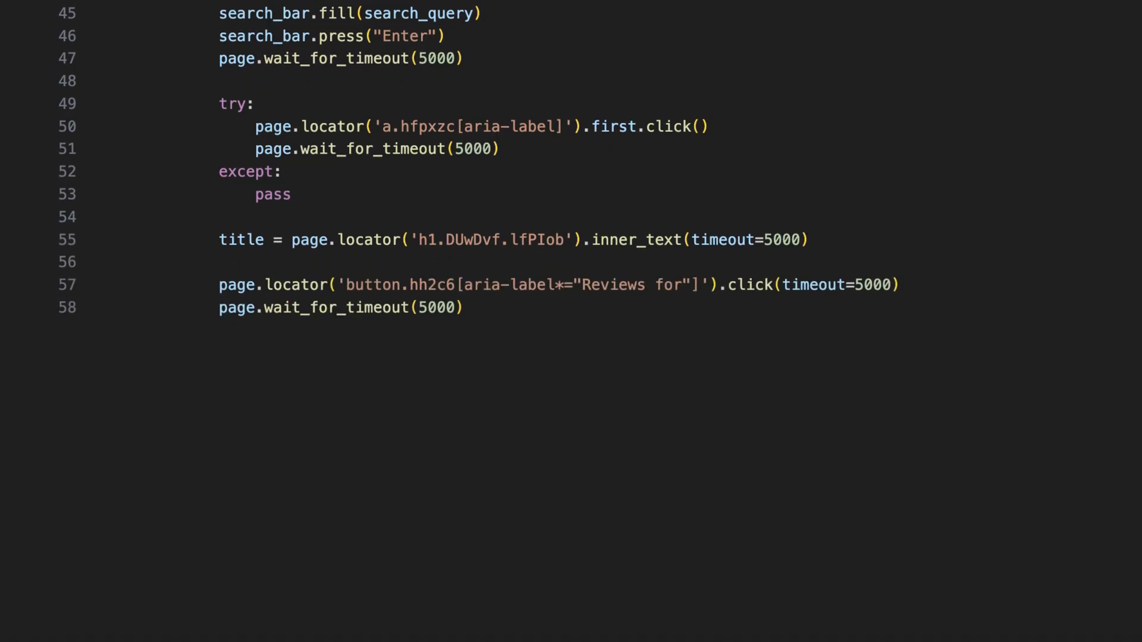
- Extract star_rating and review_count, print a summary, cap number_of_reviews, and loop expanding reviews
double_click(575, 284)
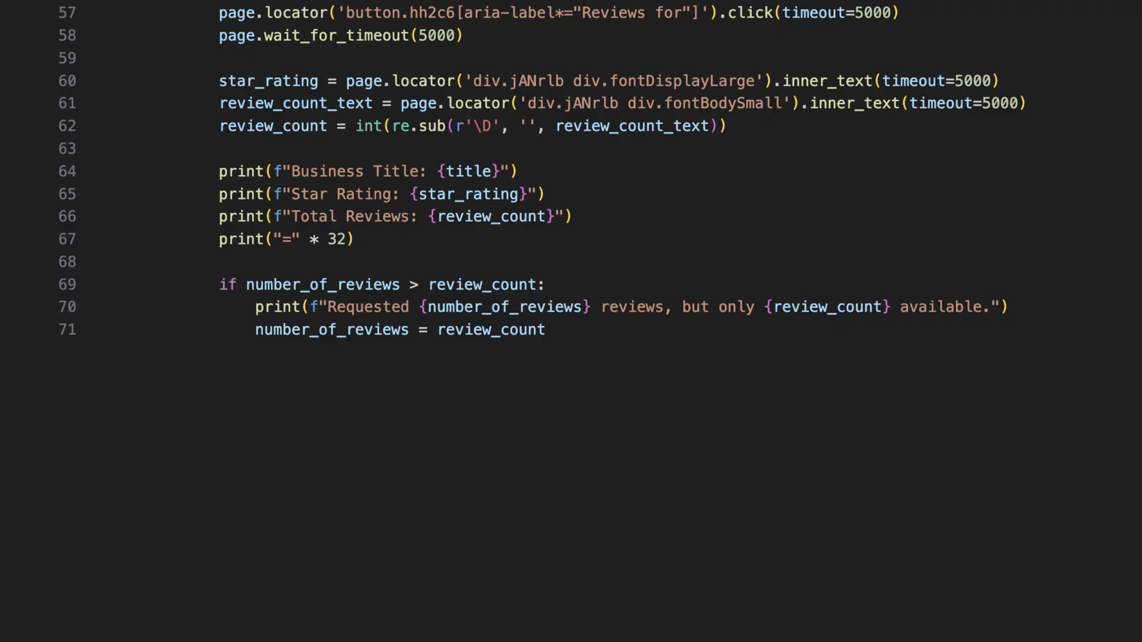
scroll(down, 3)
text(seen_review_ids = set())
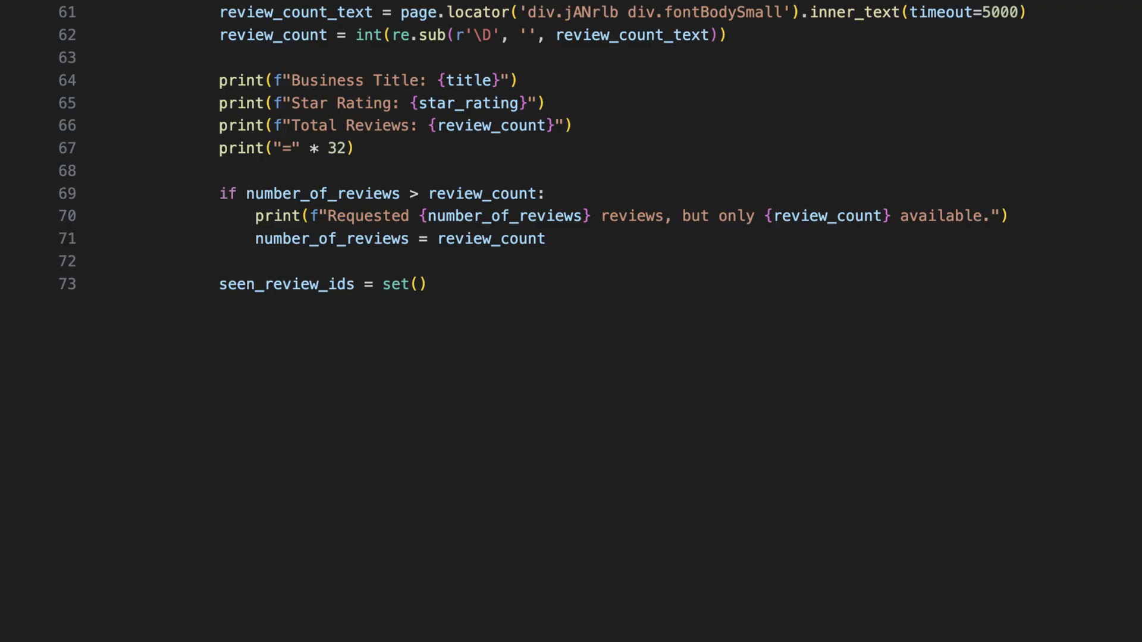
scroll(down, 3)
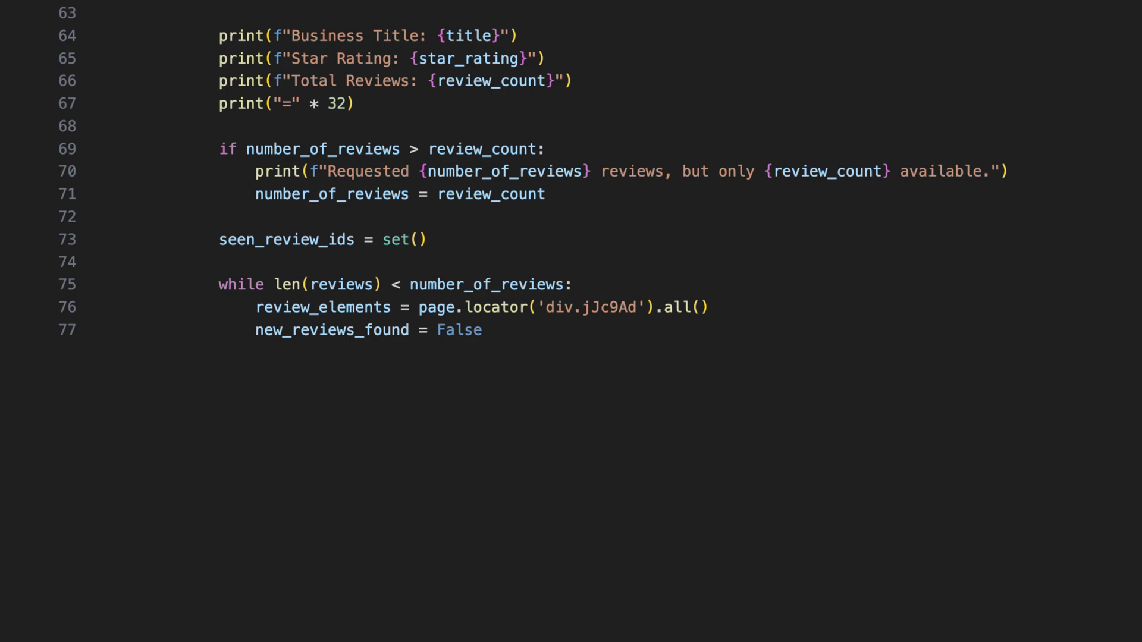
scroll(down, 3)
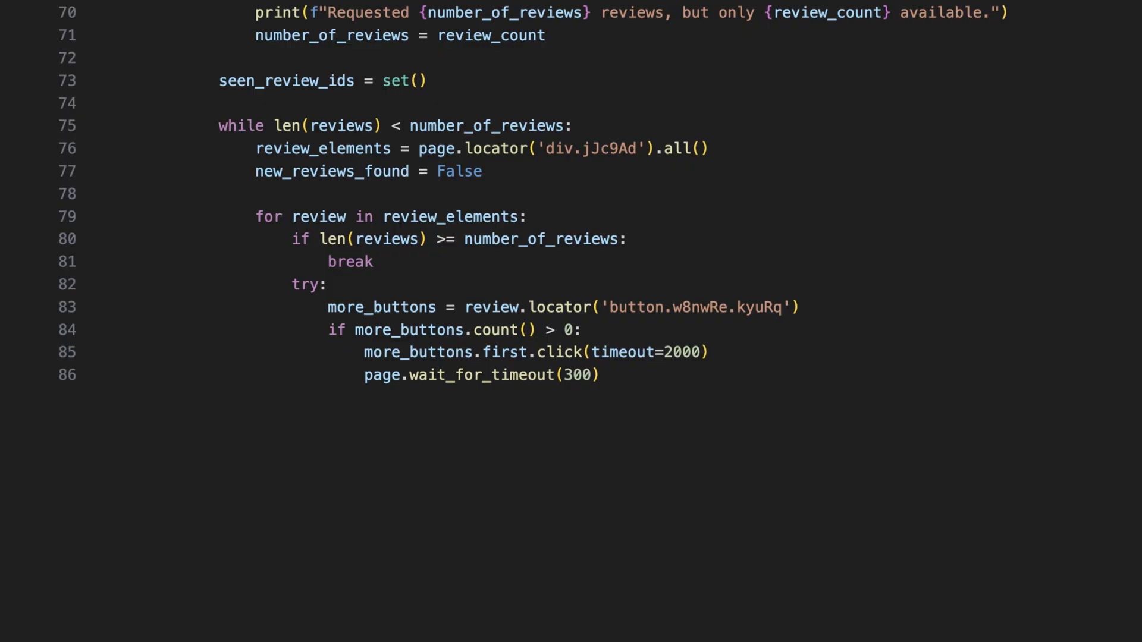
- Extract author, rating via span.kvMYJc, and text, dedupe with sha256 keys, and scroll for more reviews
scroll(down, 3)
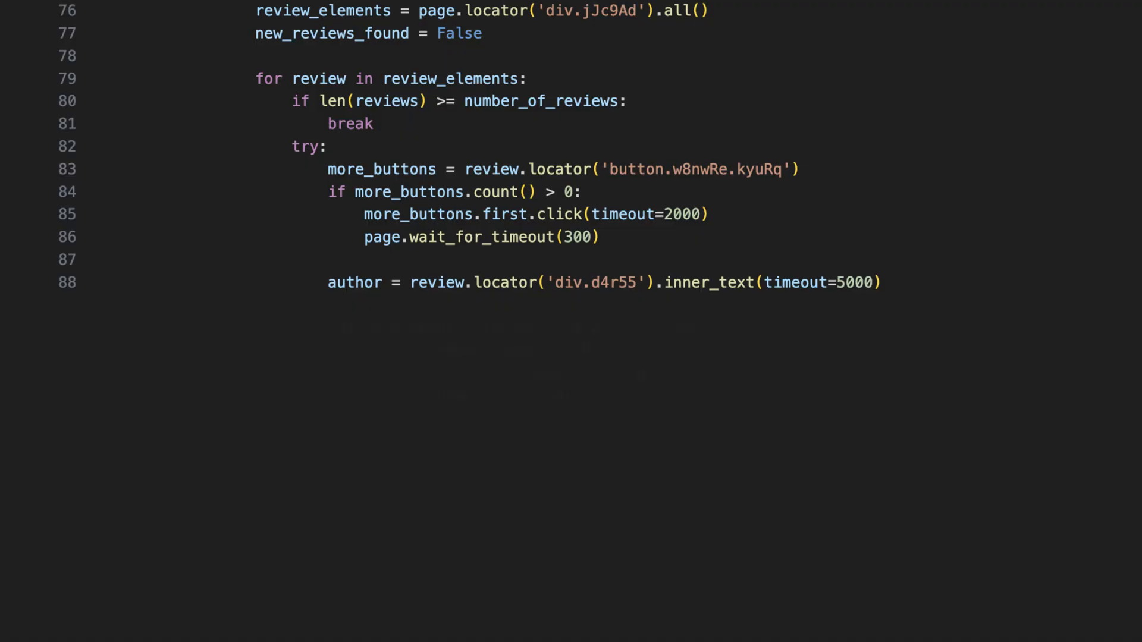
text(rating_element = review.locator('span.kvMYJc'))
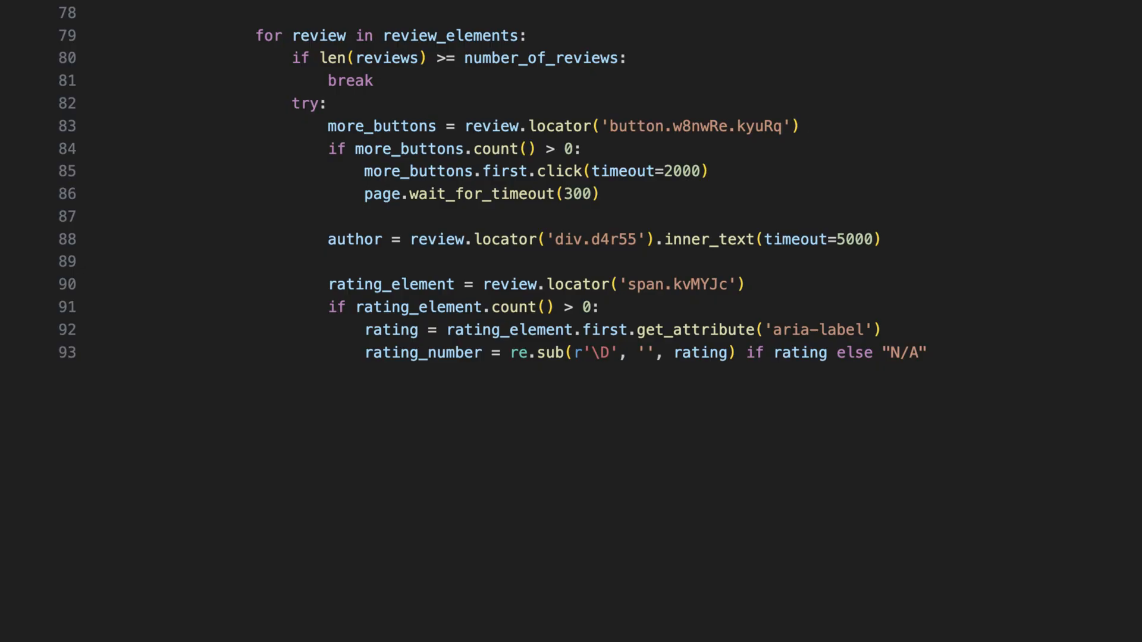
scroll(down, 3)
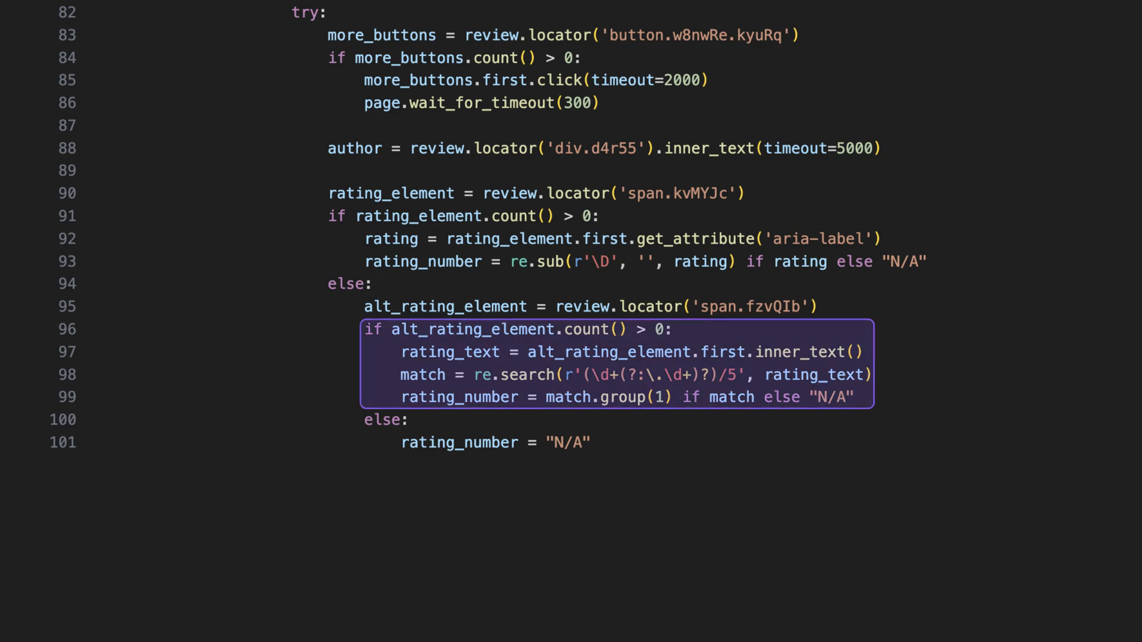
scroll(down, 3)
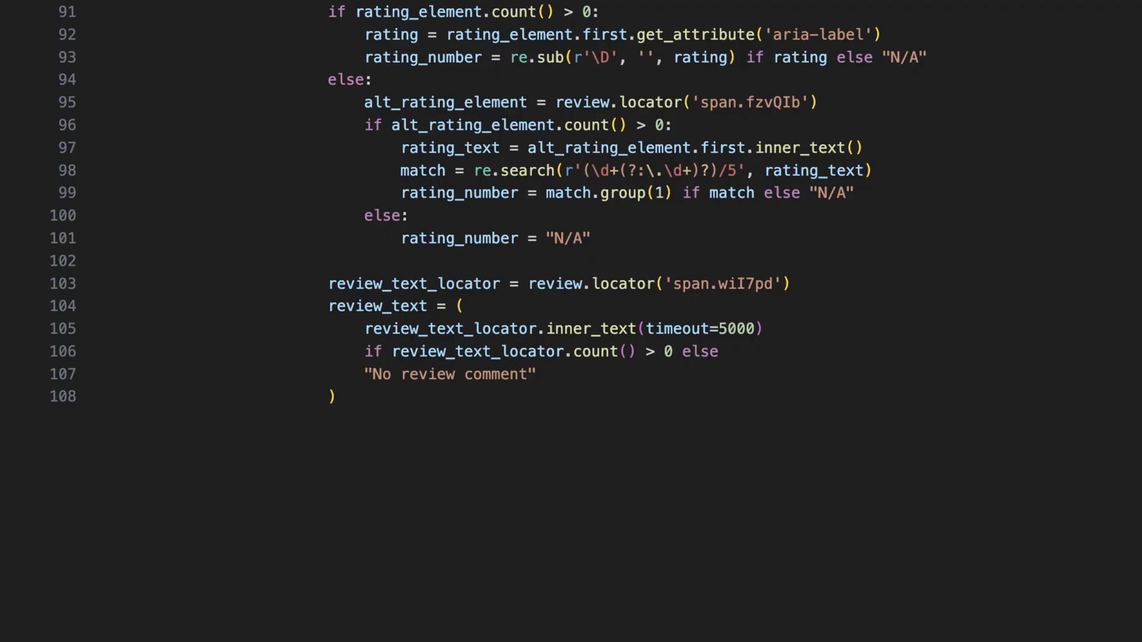
scroll(down, 3)
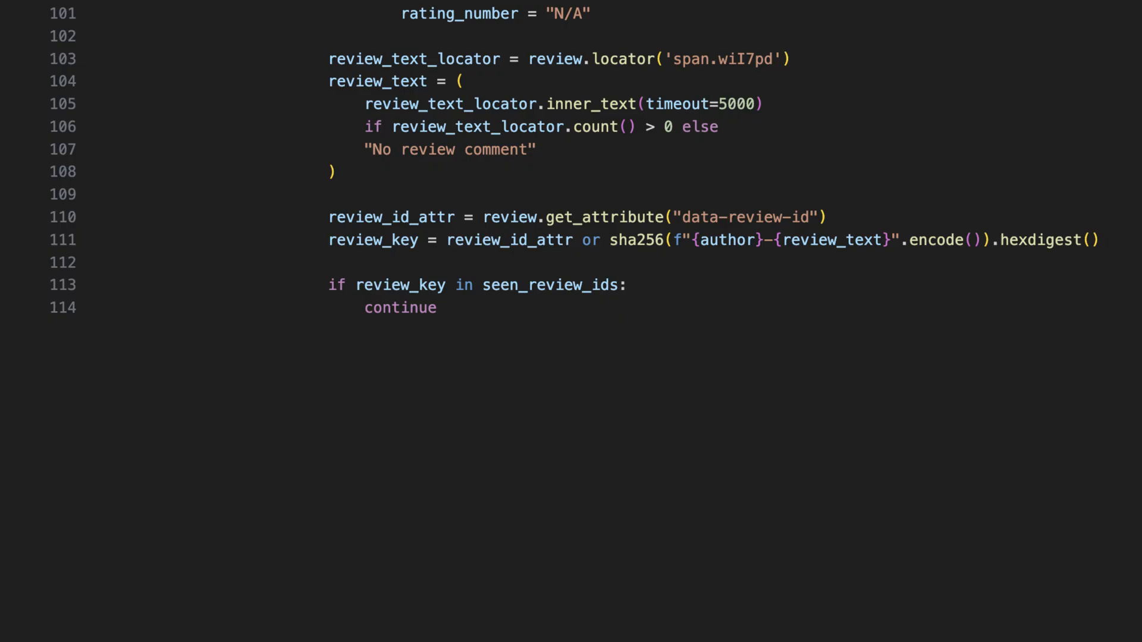
scroll(down, 3)
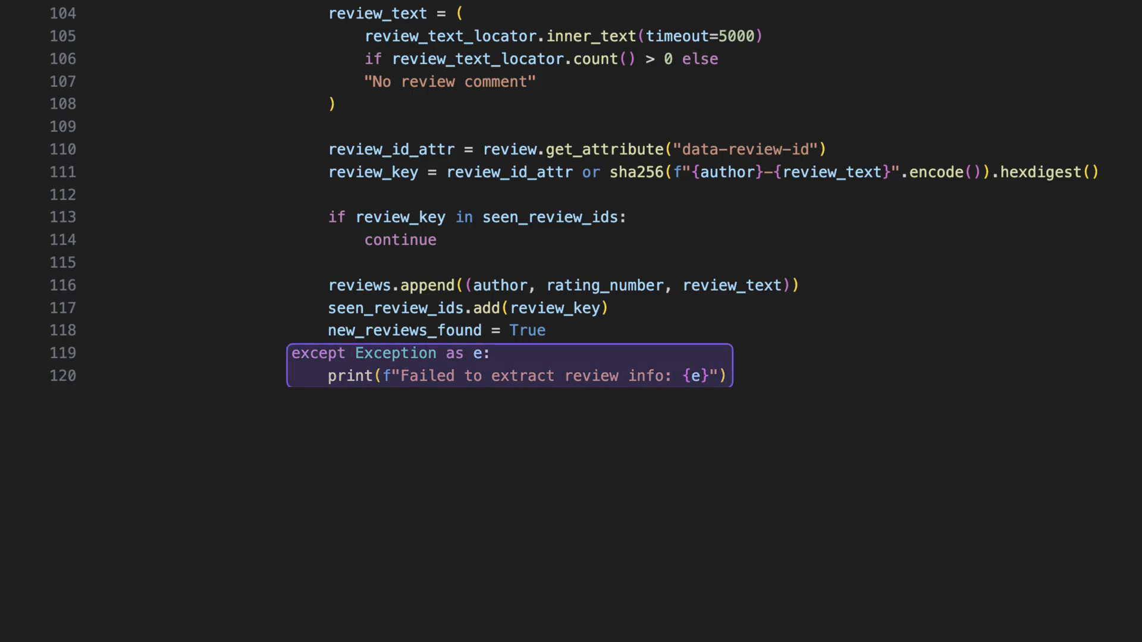
scroll(down, 3)
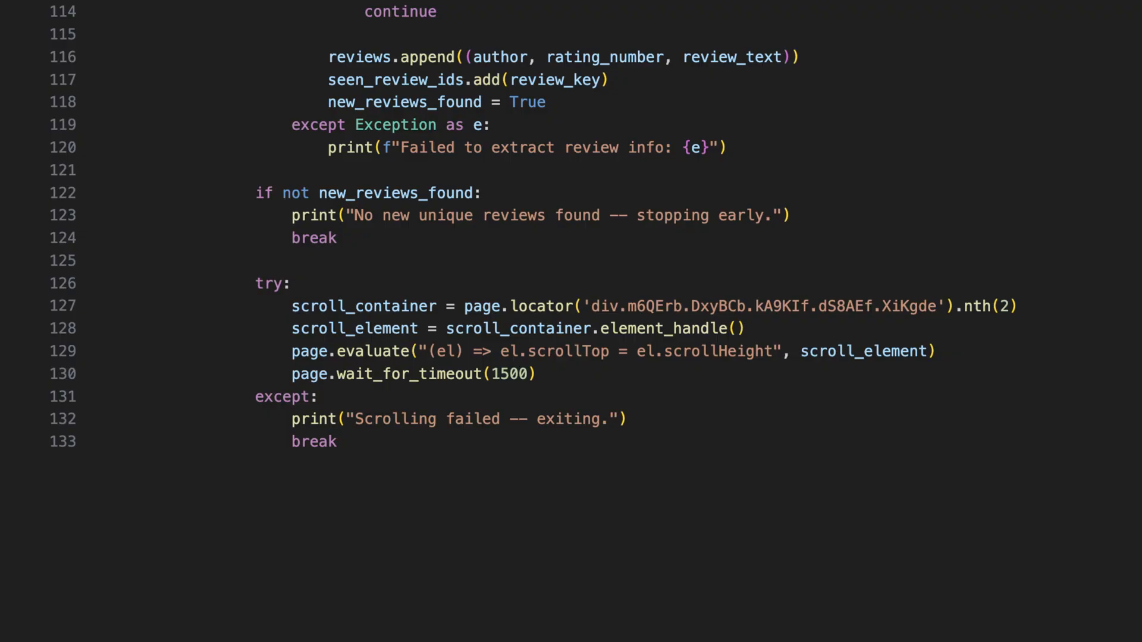
- Print collected reviews, close the browser, write google_reviews.csv, and run it on Starbucks Coffee
scroll(down, 3)
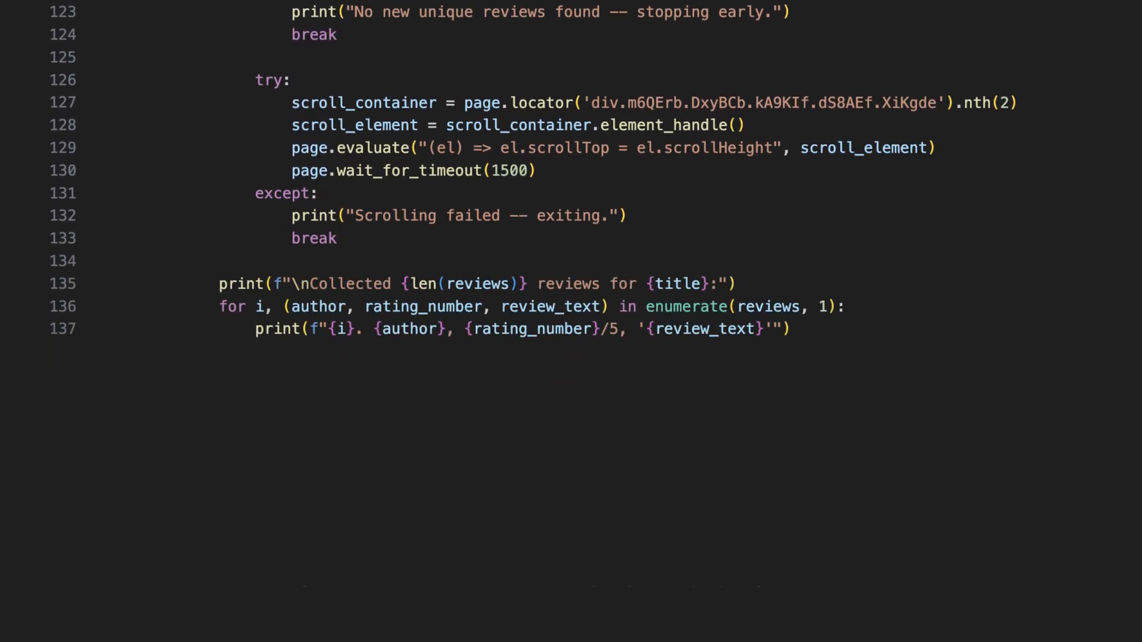
scroll(down, 3)
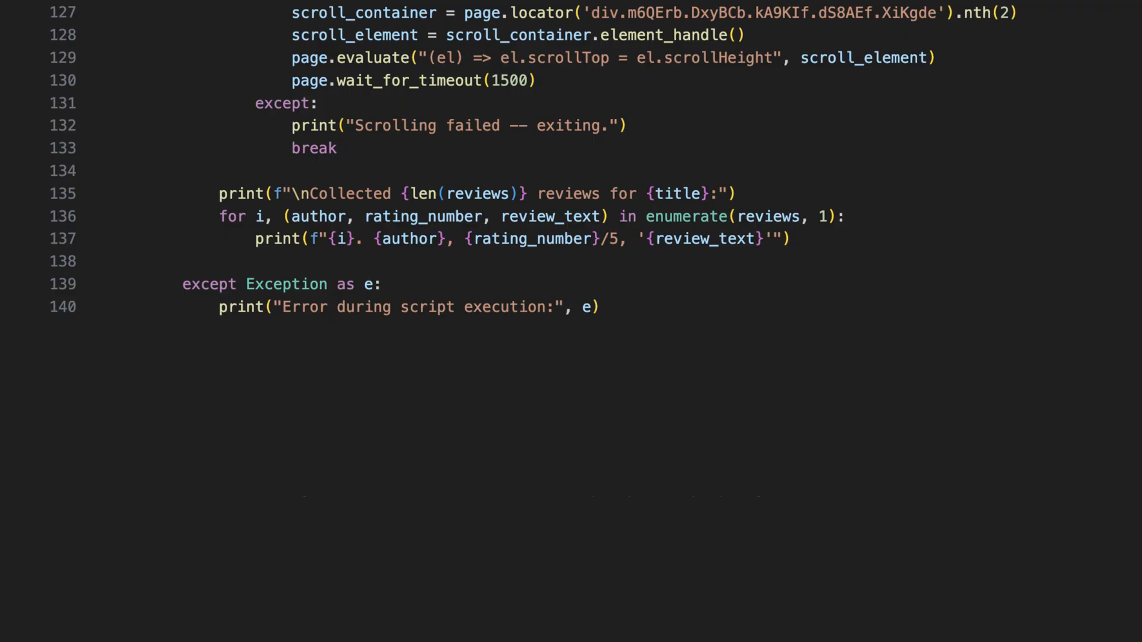
scroll(down, 3)
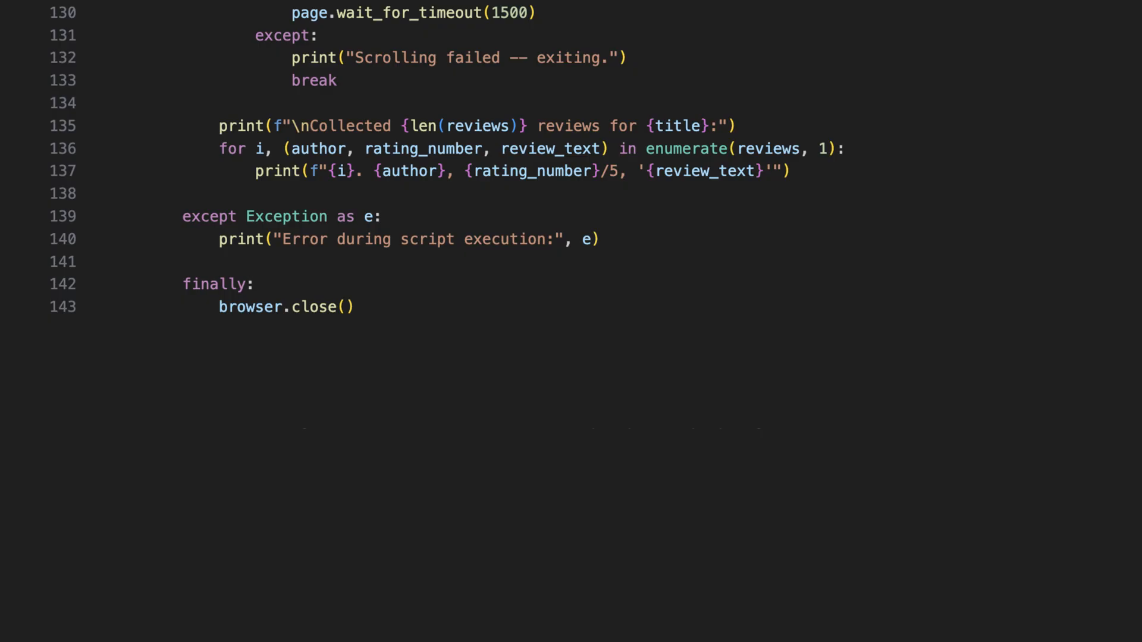
scroll(down, 3)
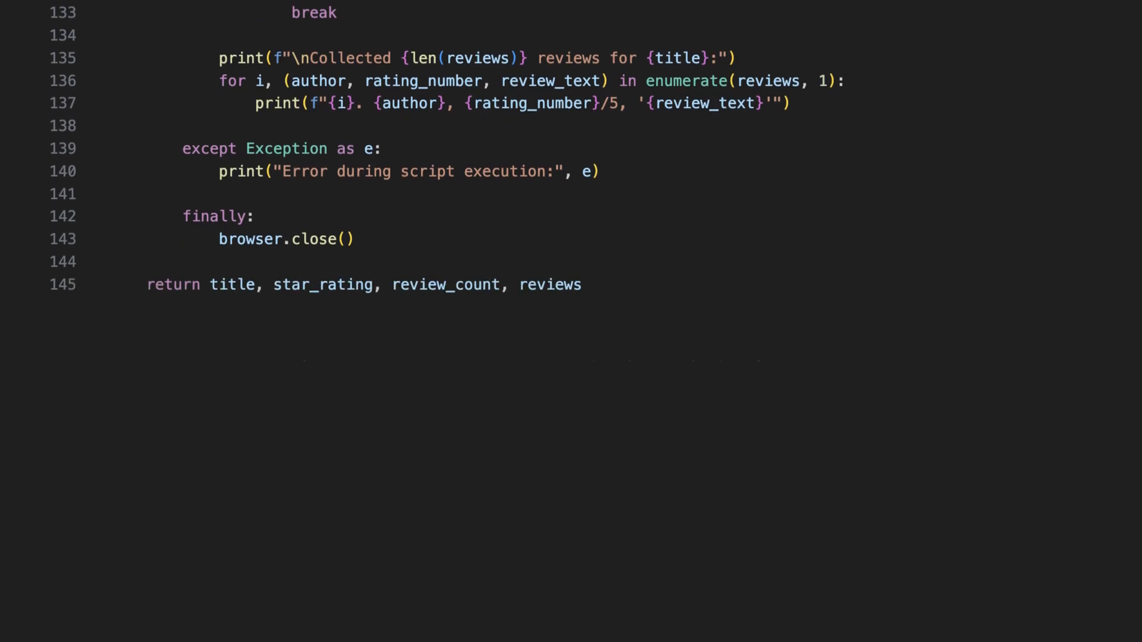
scroll(down, 3)
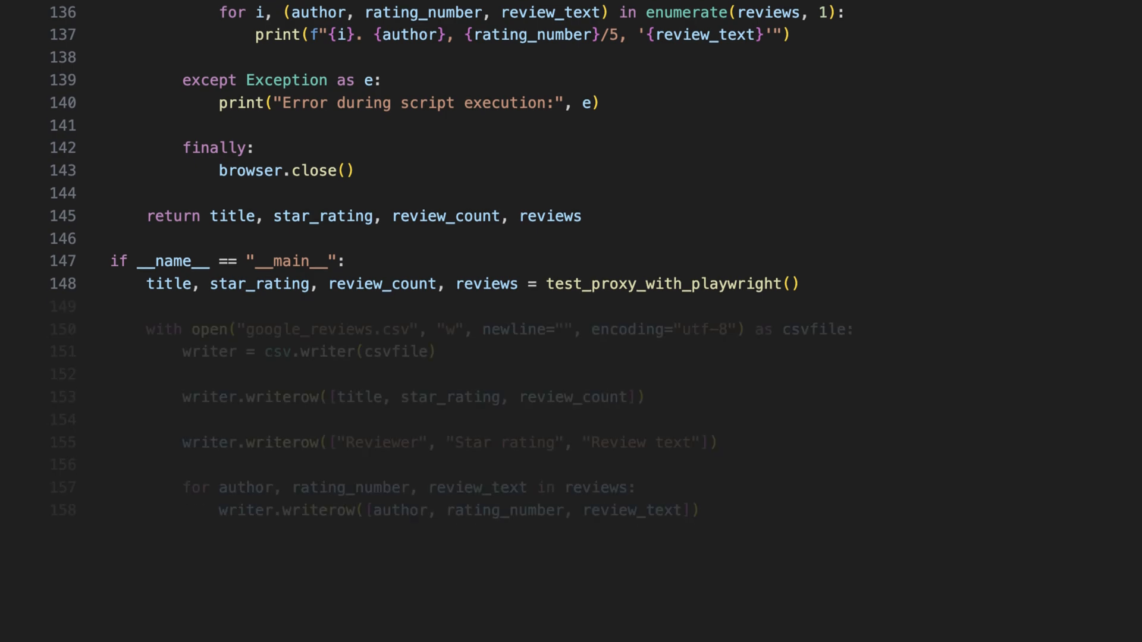
scroll(down, 3)
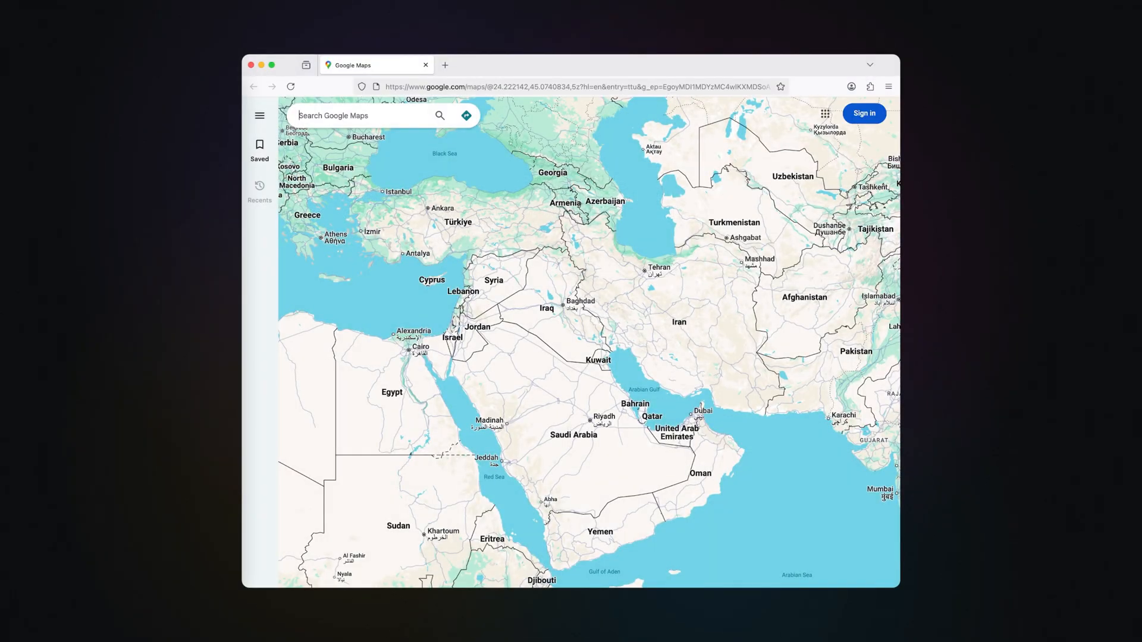
text(Starbucks Coffee)
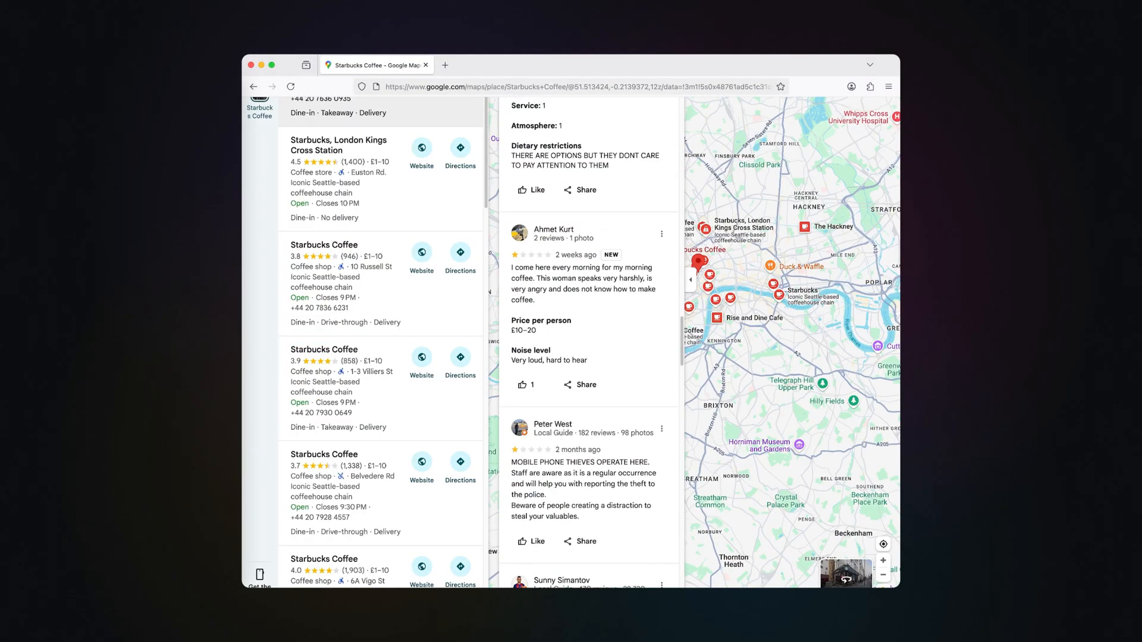